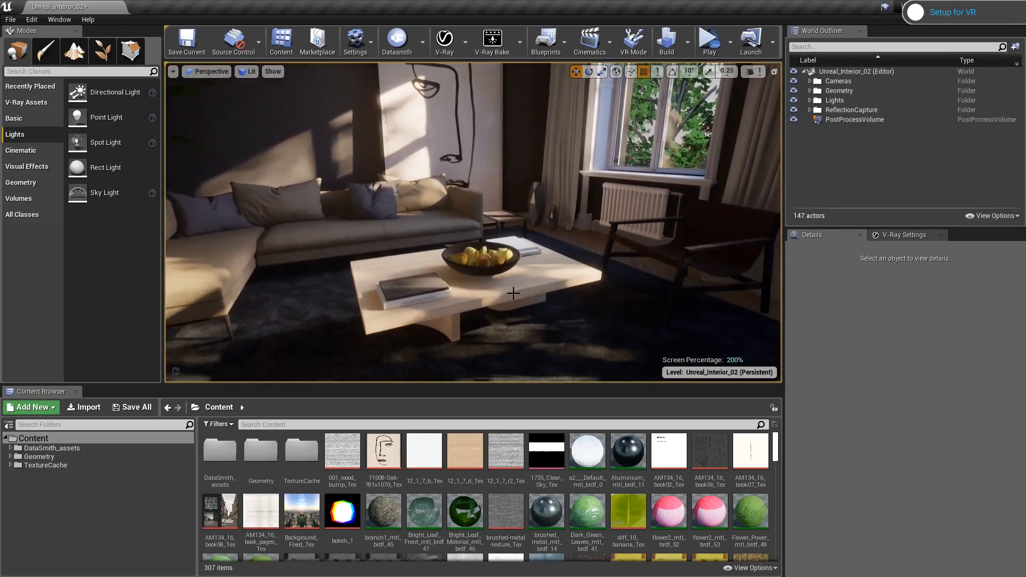
- Expand the Cameras folder and look through CineCameraActor1, then a second placed camera
{"action": "left_click", "coordinate": [172, 71]}
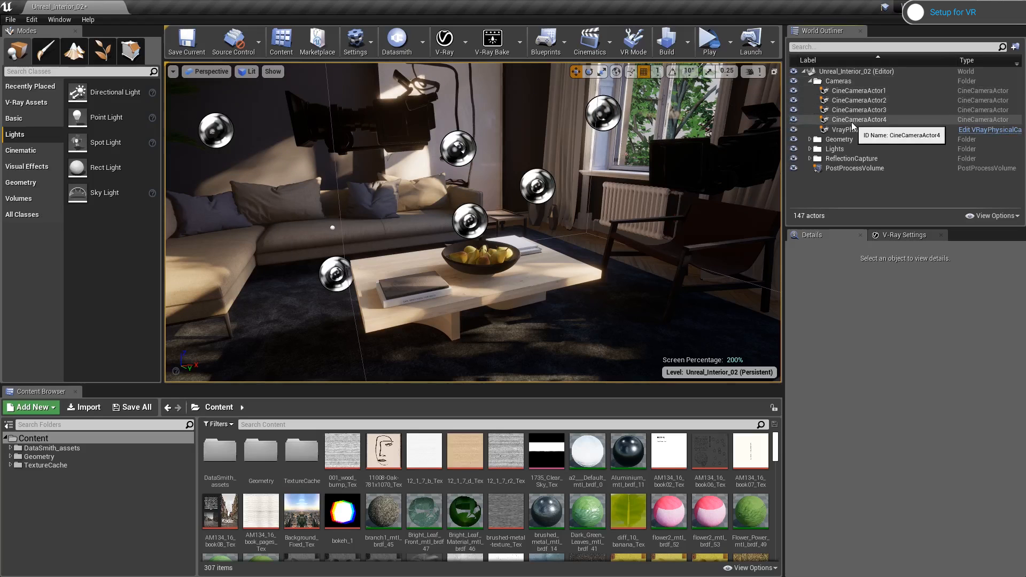
{"action": "left_click", "coordinate": [209, 72]}
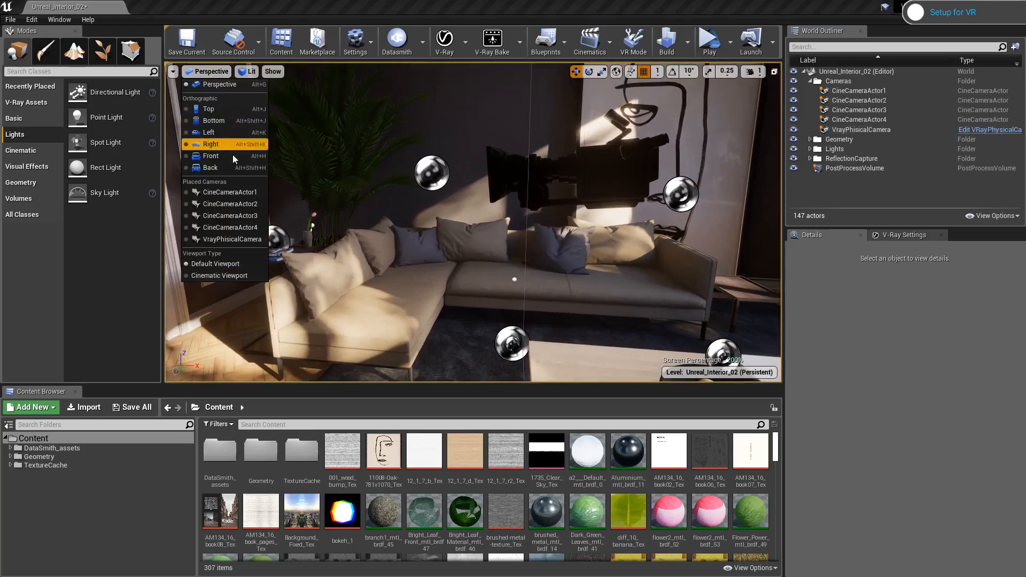
{"action": "left_click", "coordinate": [229, 191]}
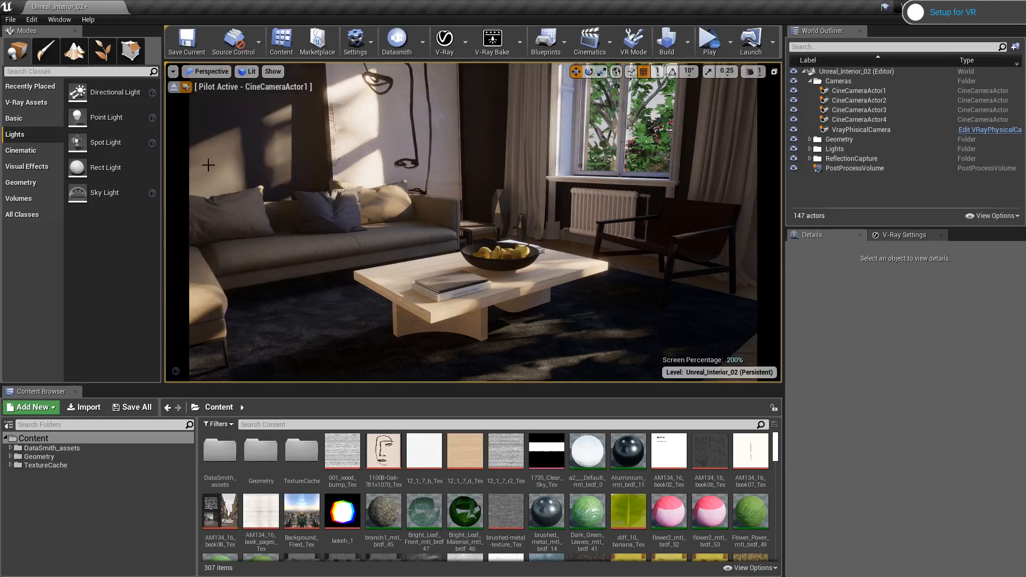
{"action": "left_click", "coordinate": [213, 72]}
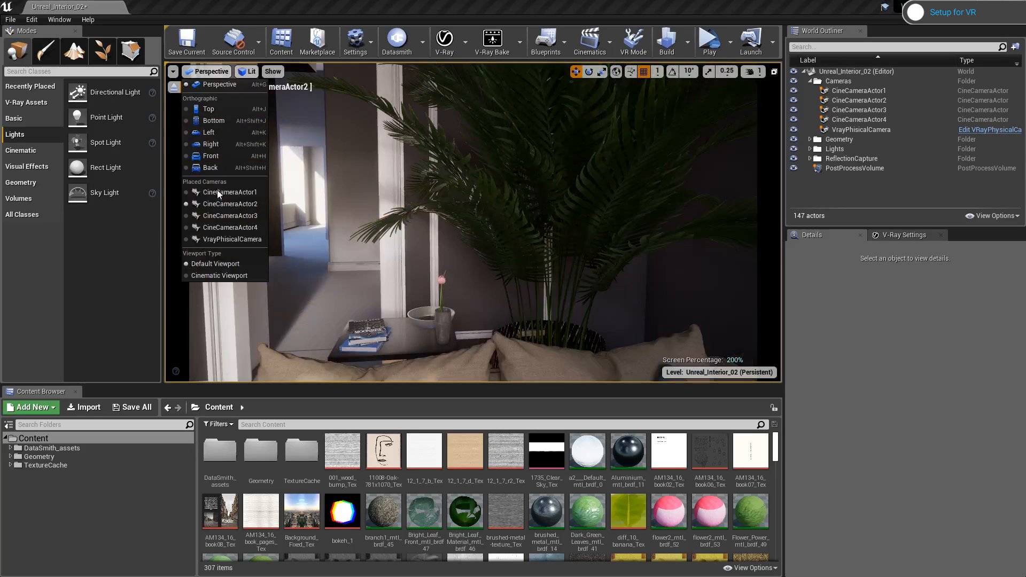
{"action": "left_click", "coordinate": [228, 226]}
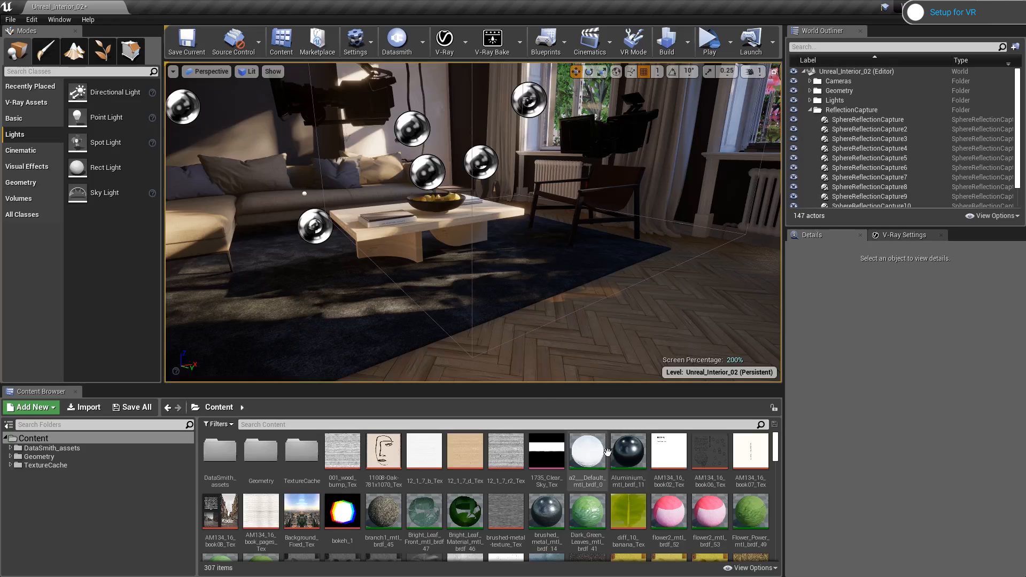
- Enable Show Engine Content in the Content Browser's View Options and scroll the folder tree
{"action": "left_click", "coordinate": [750, 567]}
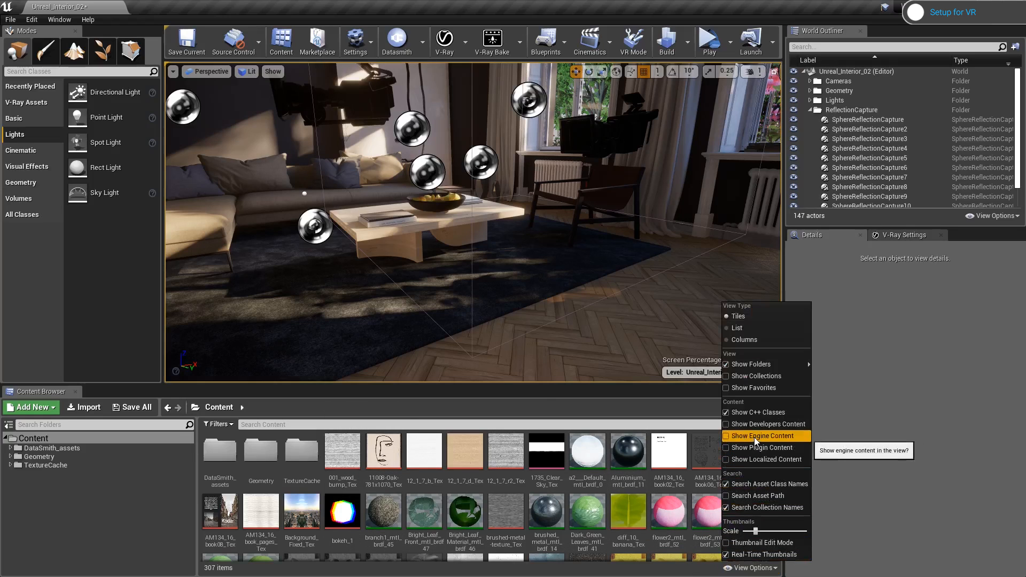
{"action": "left_click", "coordinate": [727, 436]}
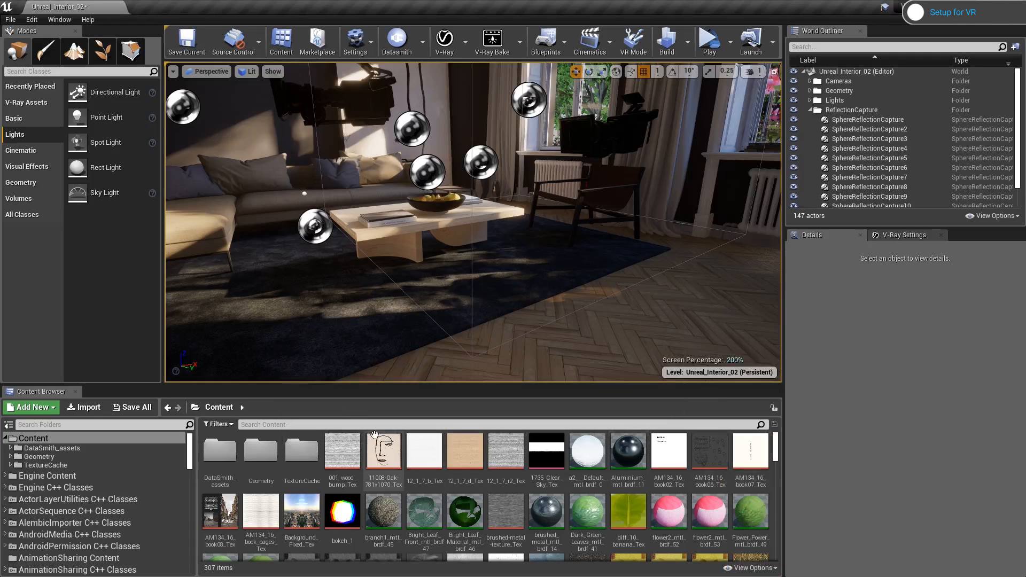
{"action": "scroll", "scroll_direction": "down", "scroll_amount": 3}
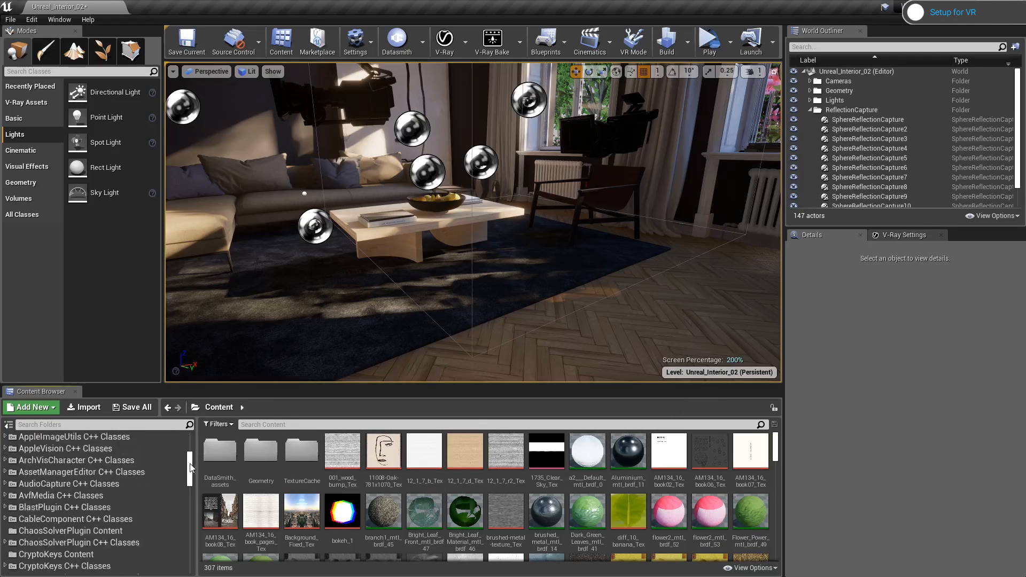
{"action": "scroll", "scroll_direction": "down", "scroll_amount": 3}
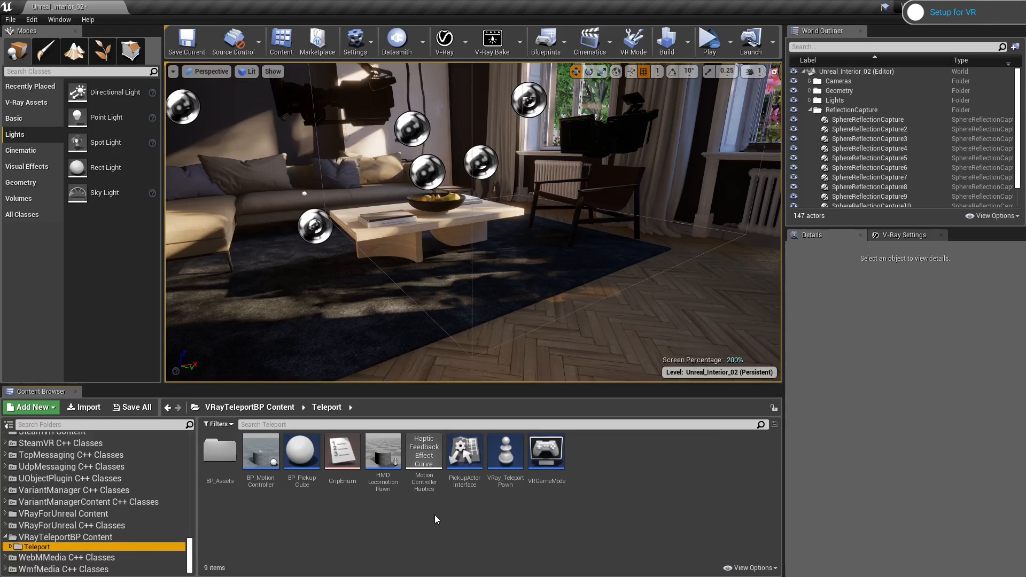
{"action": "mouse_move", "coordinate": [505, 450]}
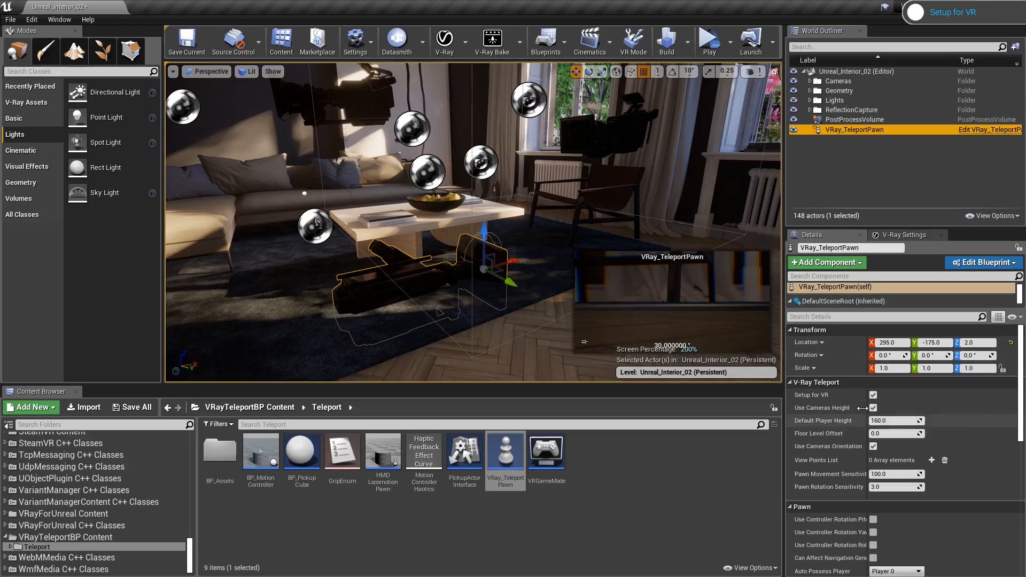
{"action": "mouse_move", "coordinate": [873, 407]}
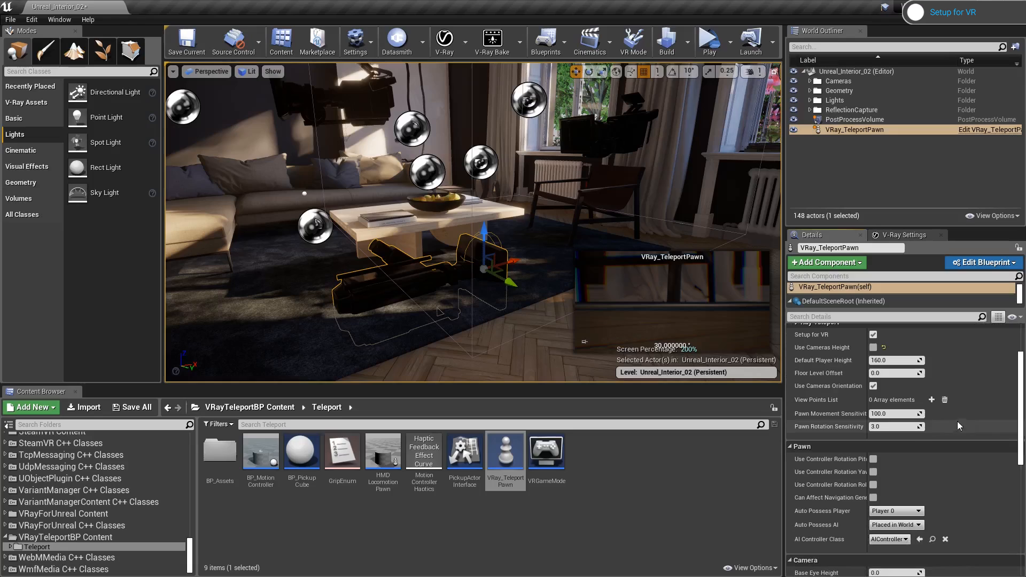
- Add view point entries to the VRay_TeleportPawn and choose a camera for the first one
{"action": "left_click", "coordinate": [930, 399]}
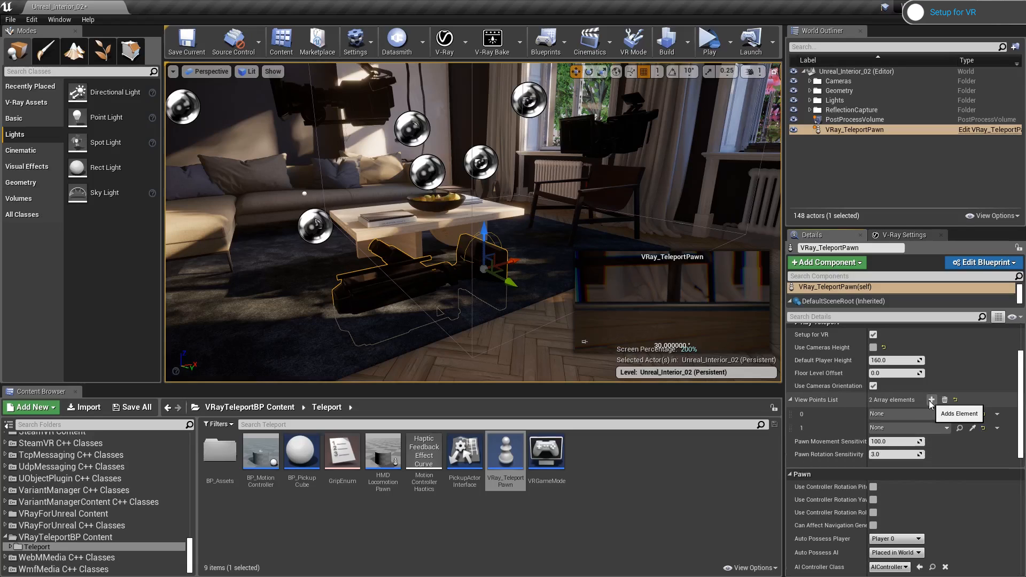
{"action": "left_click", "coordinate": [931, 400]}
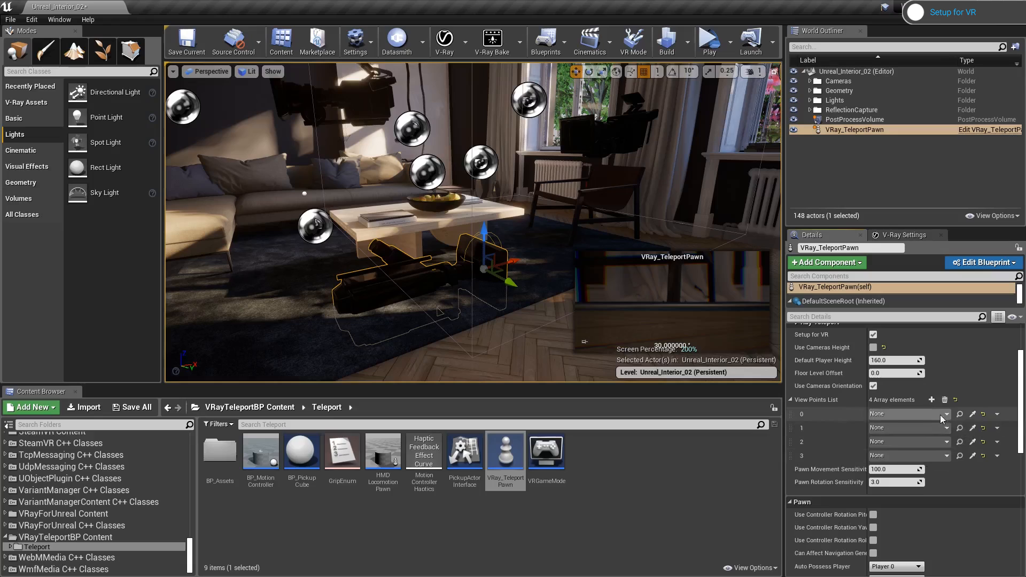
{"action": "left_click", "coordinate": [906, 414]}
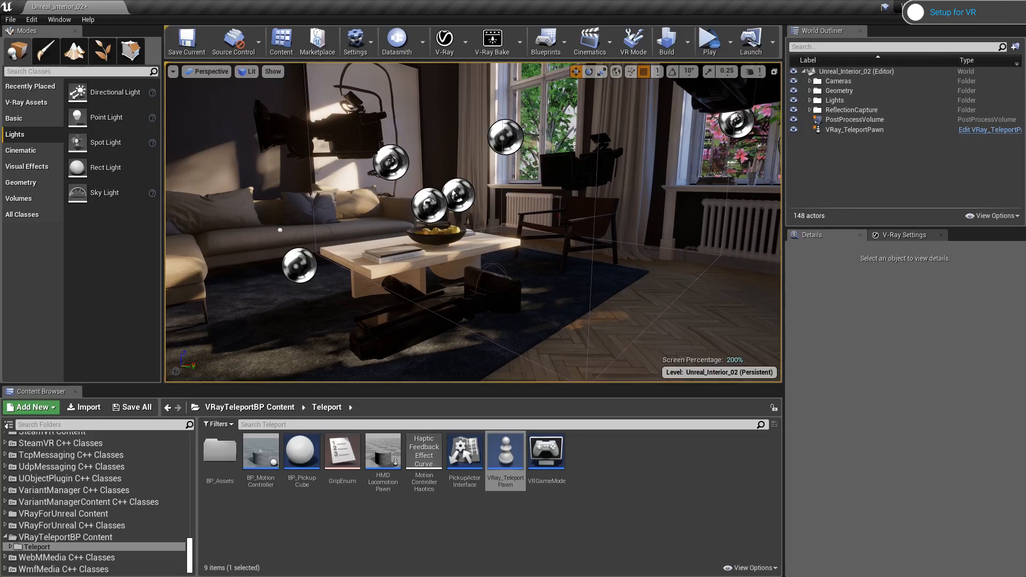
{"action": "mouse_move", "coordinate": [709, 40]}
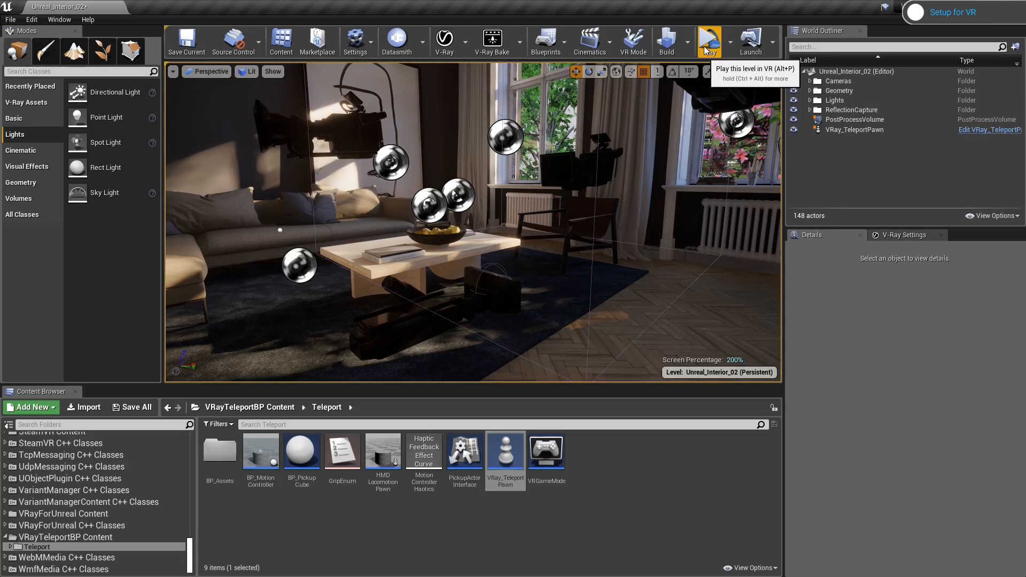
- Launch VR Preview to play the living-room level in the headset
{"action": "left_click", "coordinate": [707, 40]}
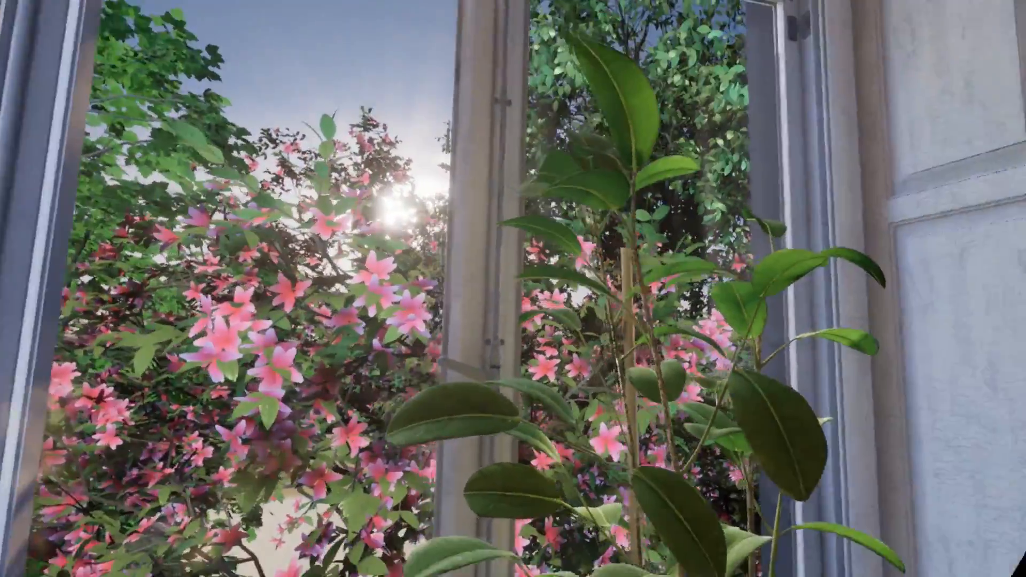